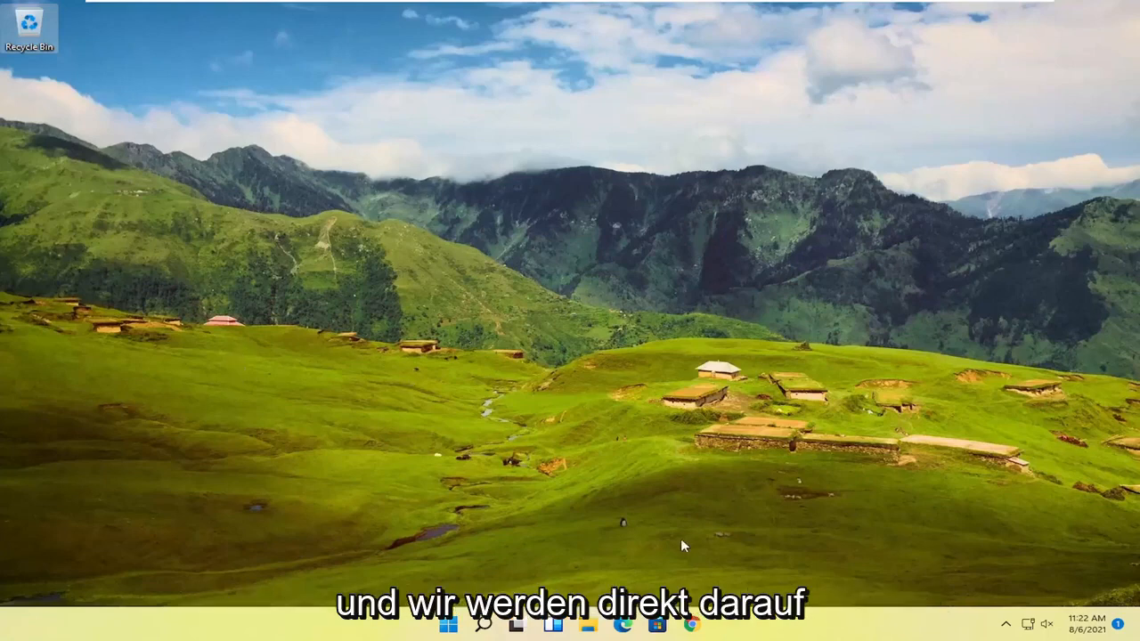
Navigate in File Explorer to Users > Computer User and select the Contacts folder.
left_click(448, 624)
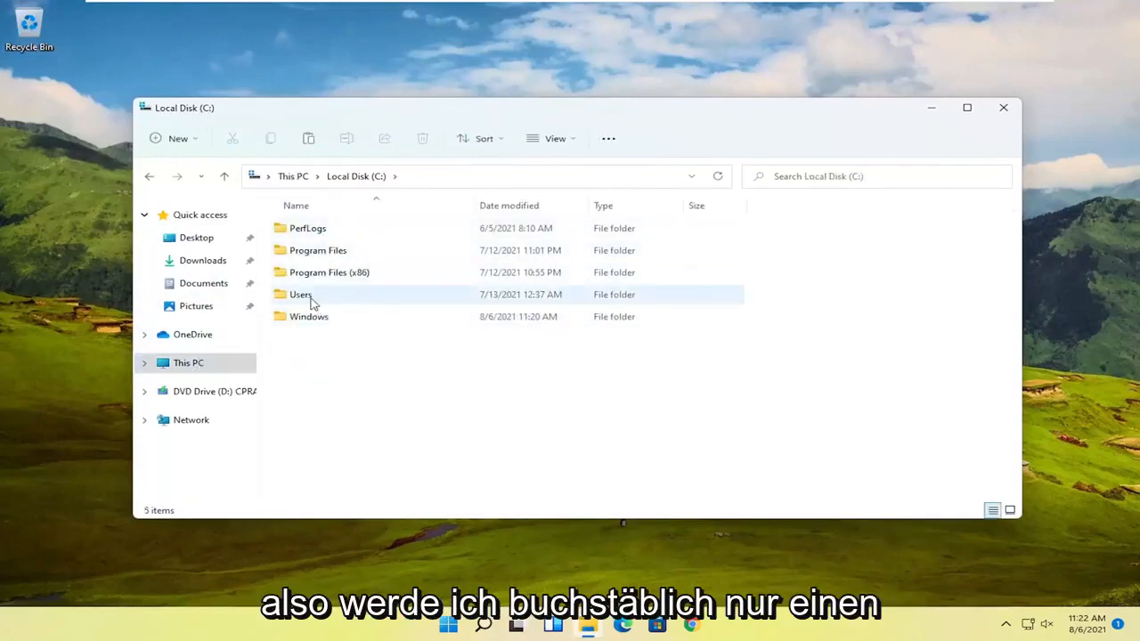
double_click(300, 294)
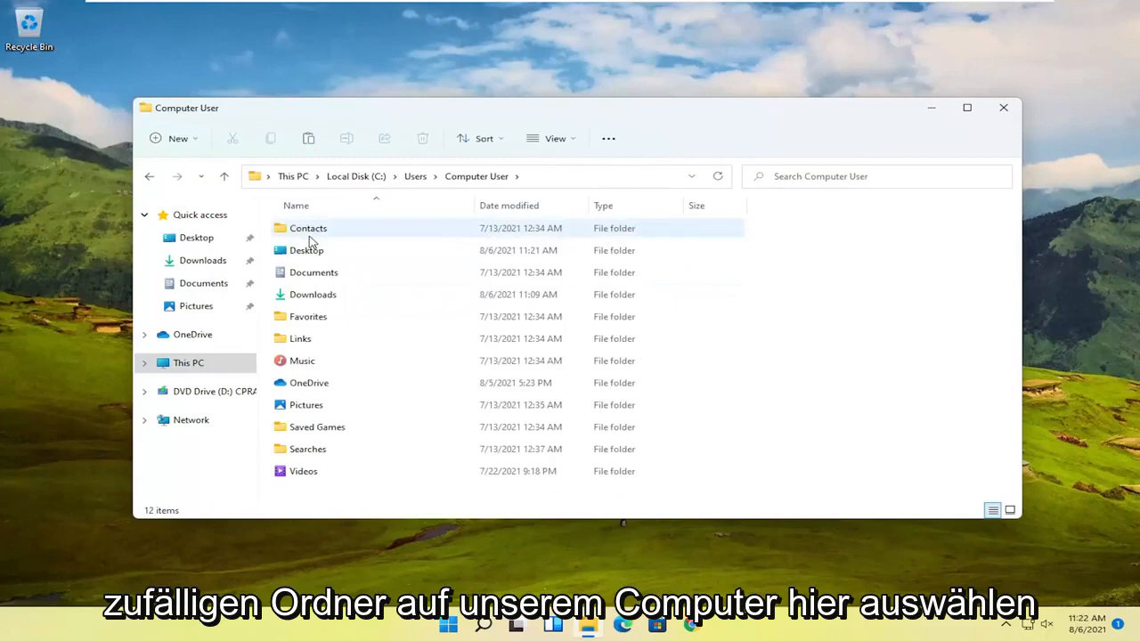
left_click(307, 251)
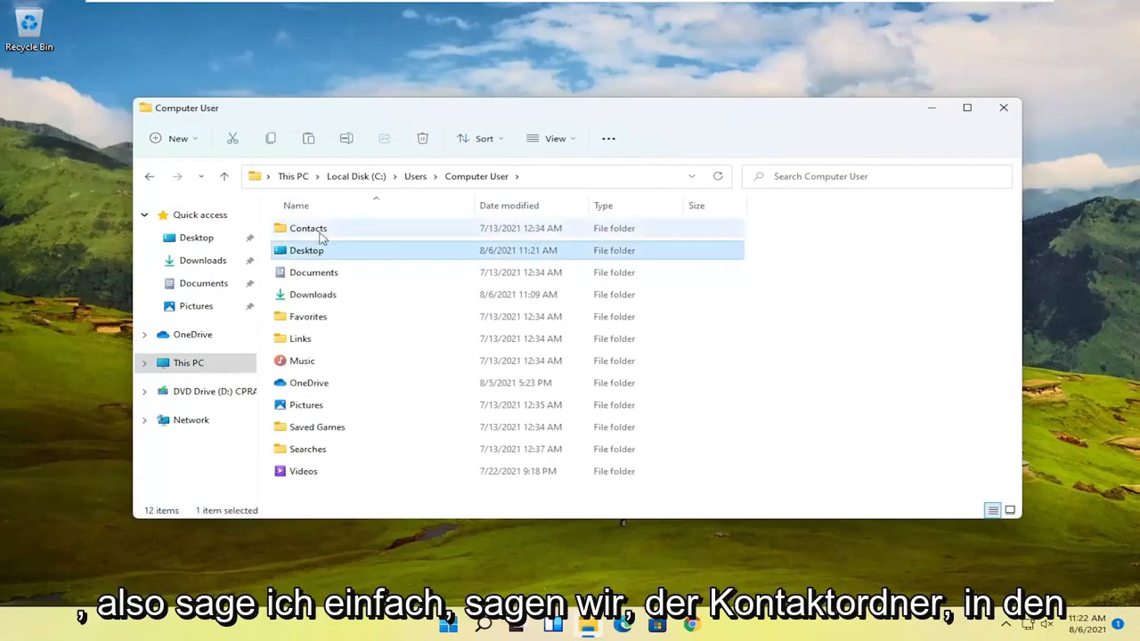
left_click(309, 228)
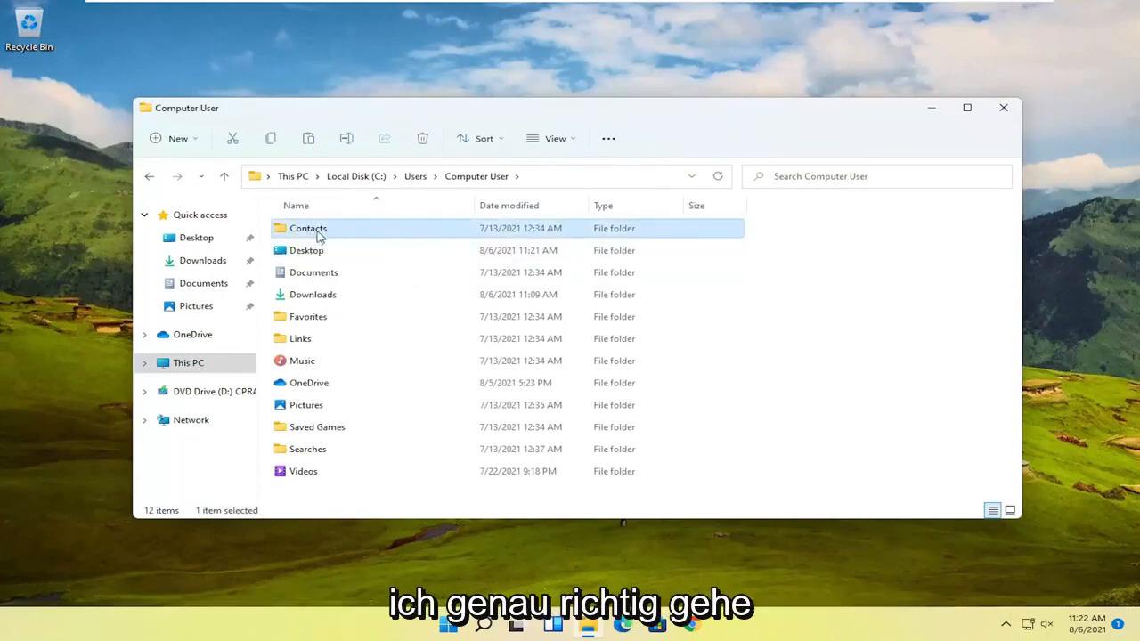
Bring up Contacts folder Properties, its Security settings, and the editable permissions dialog.
right_click(308, 228)
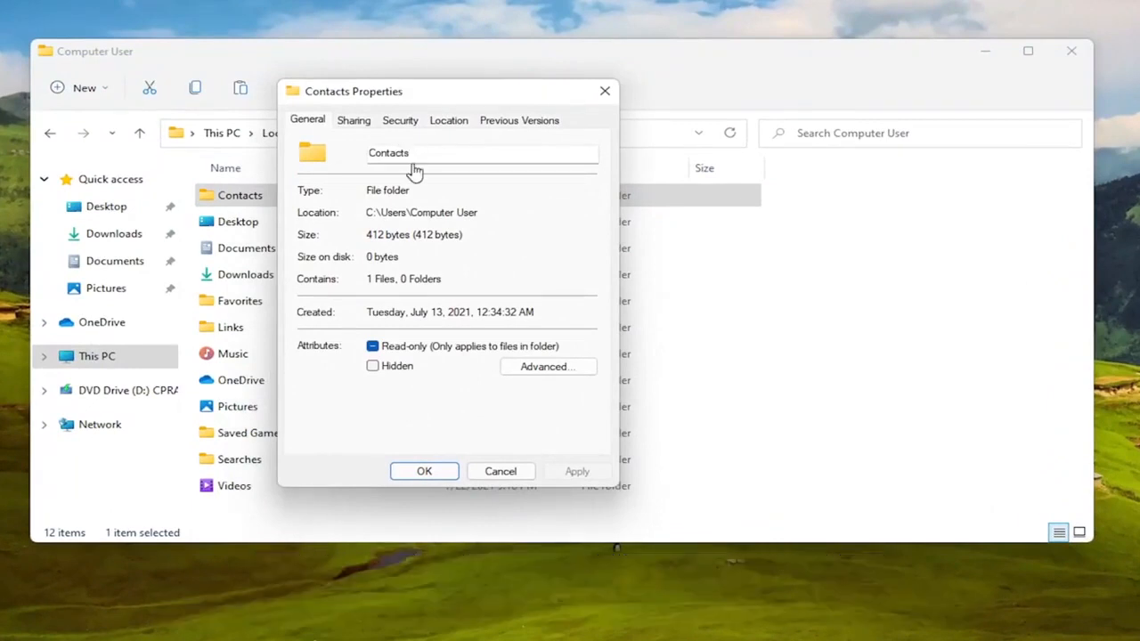
left_click(399, 120)
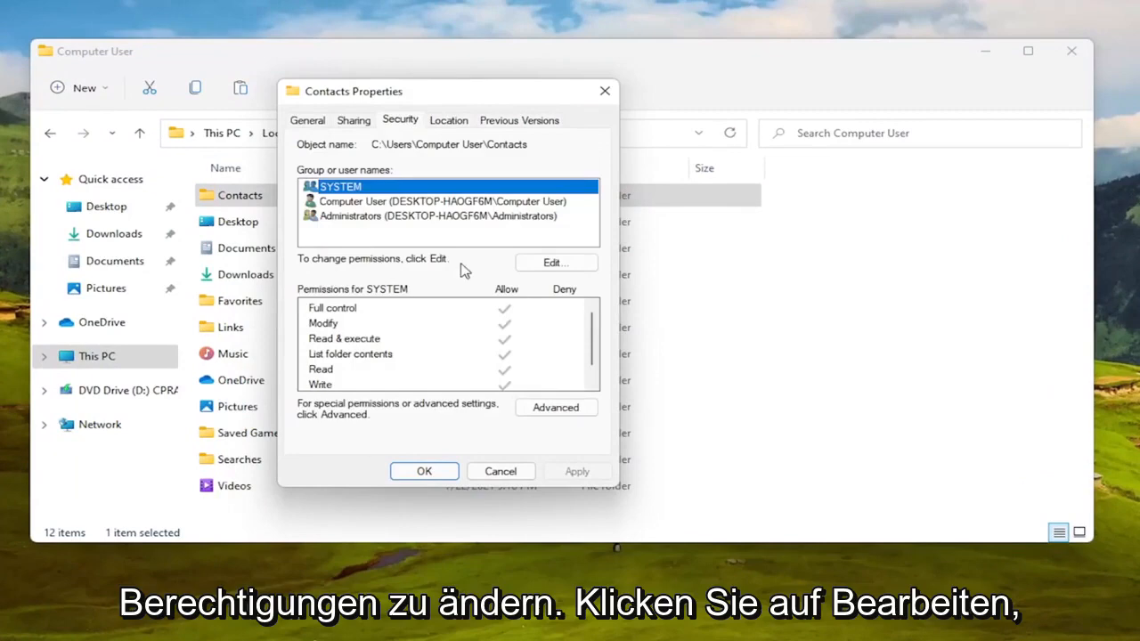
left_click(555, 262)
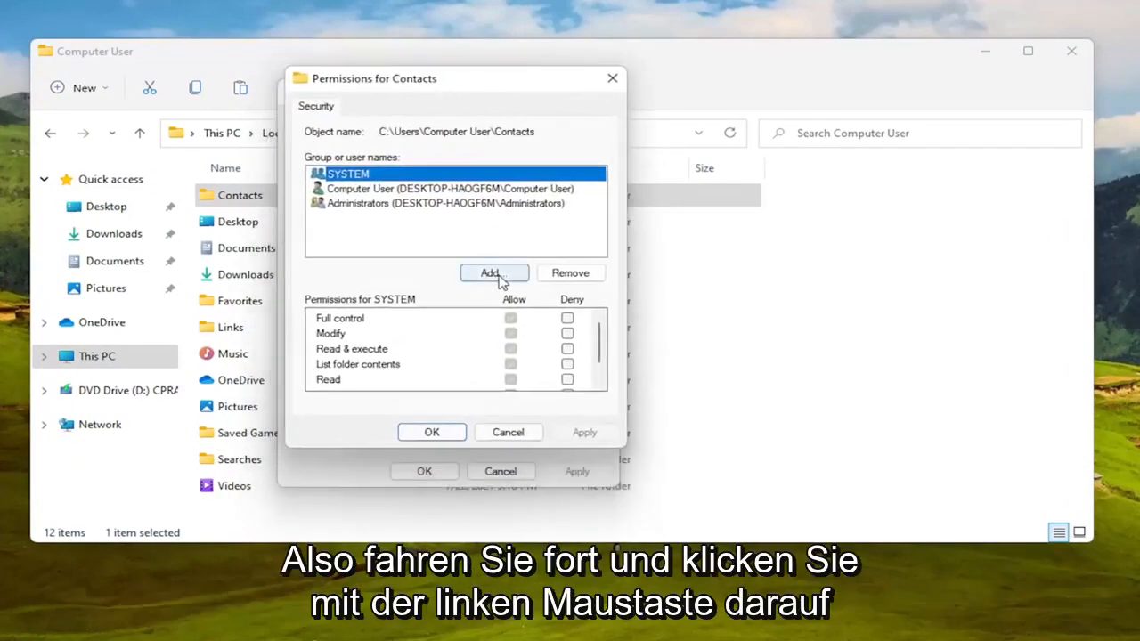
From Add, run the advanced Find Now search to list all available users and groups.
left_click(489, 273)
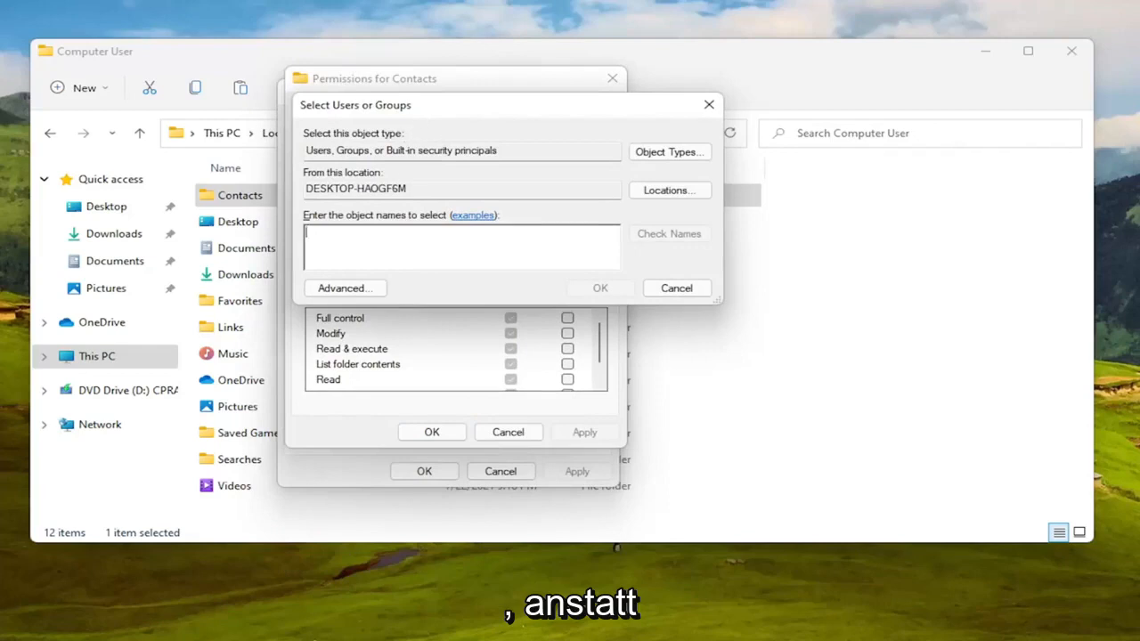
mouse_move(483, 300)
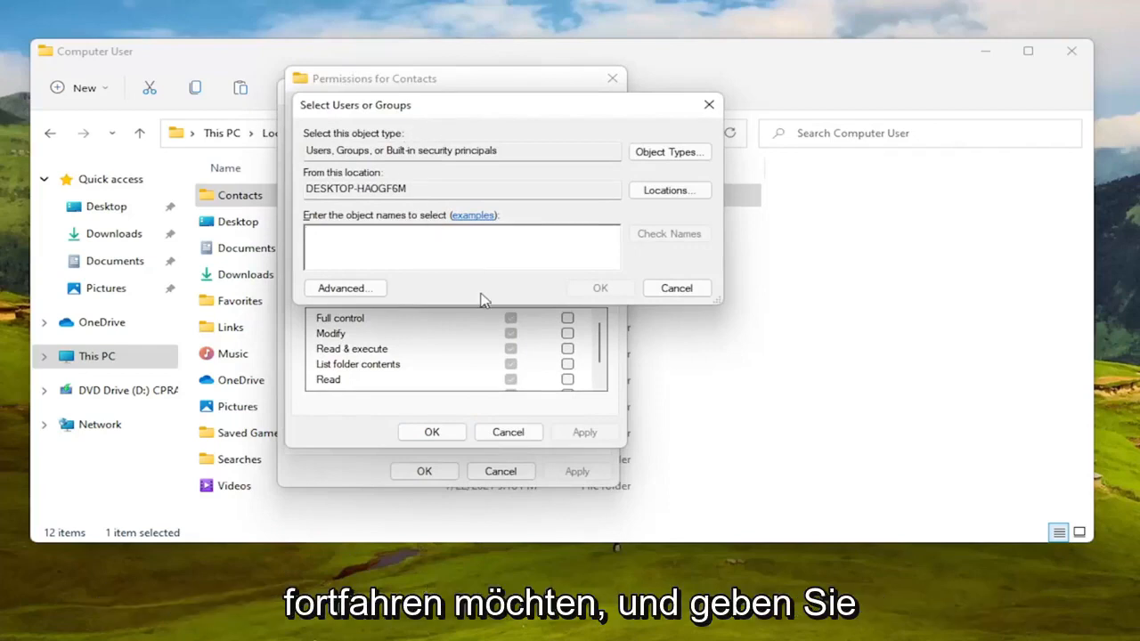
left_click(461, 246)
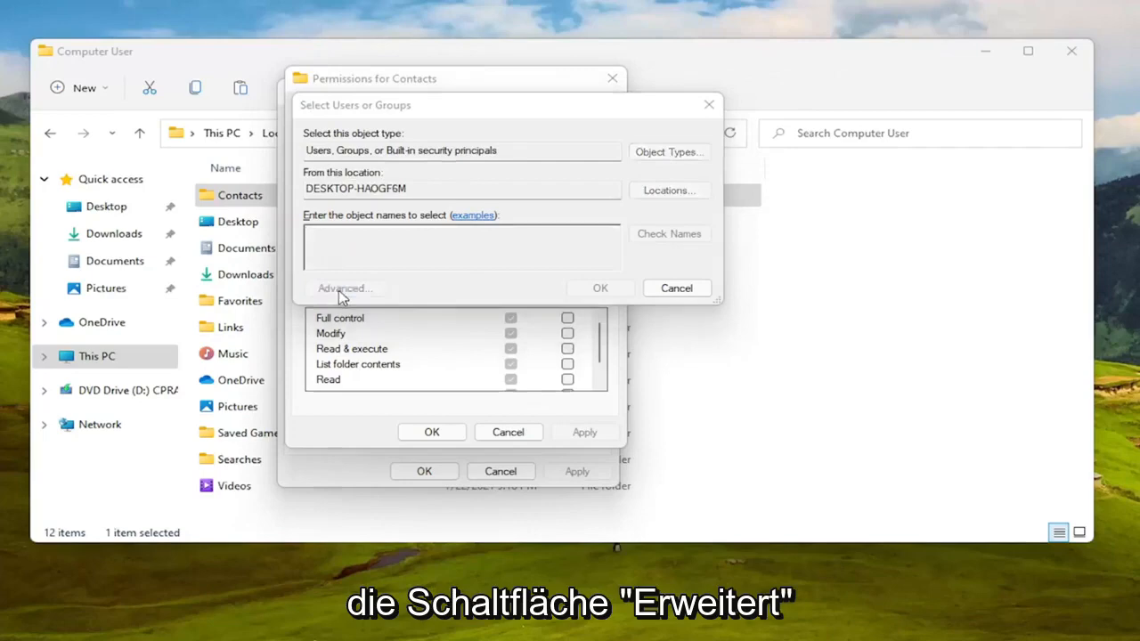
left_click(344, 288)
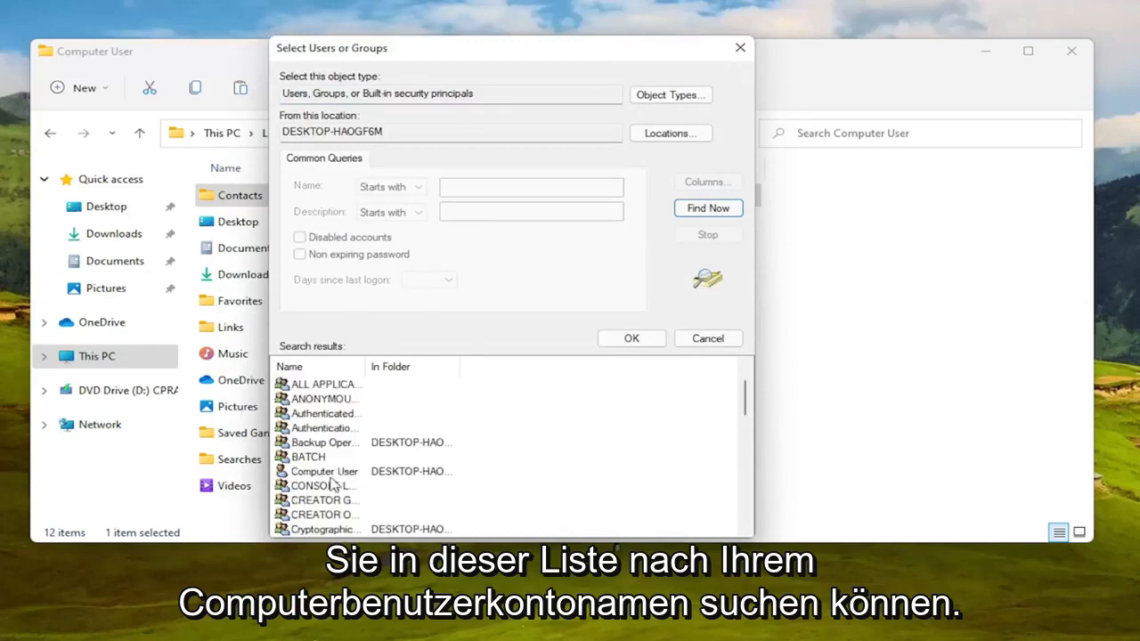
Choose the Computer User account from the results and confirm it into the permission list.
left_click(323, 471)
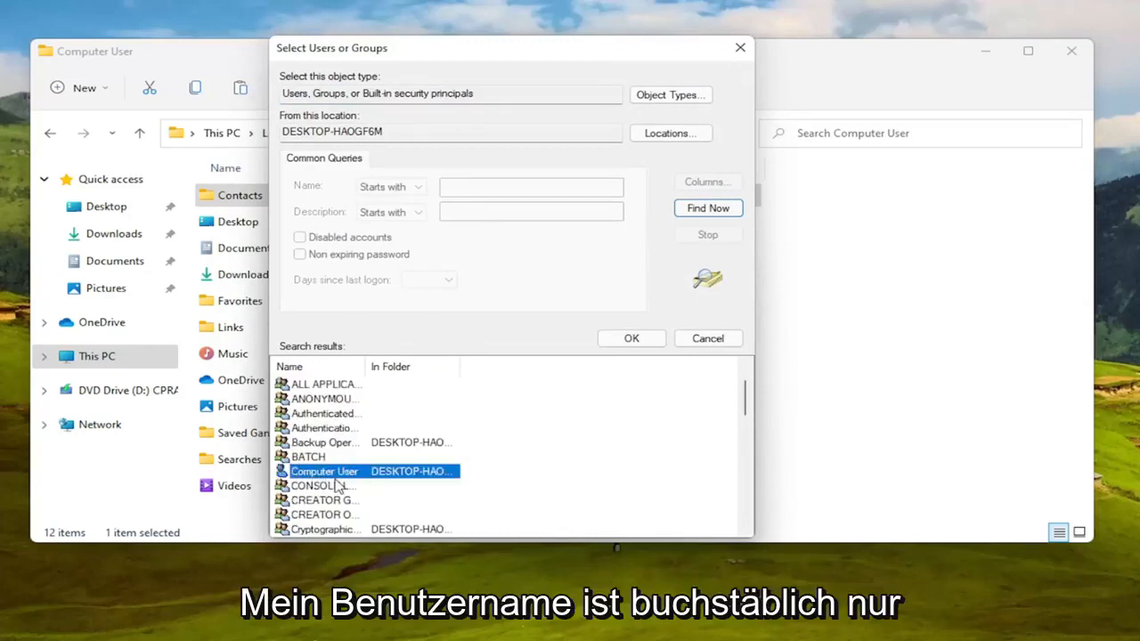
double_click(324, 472)
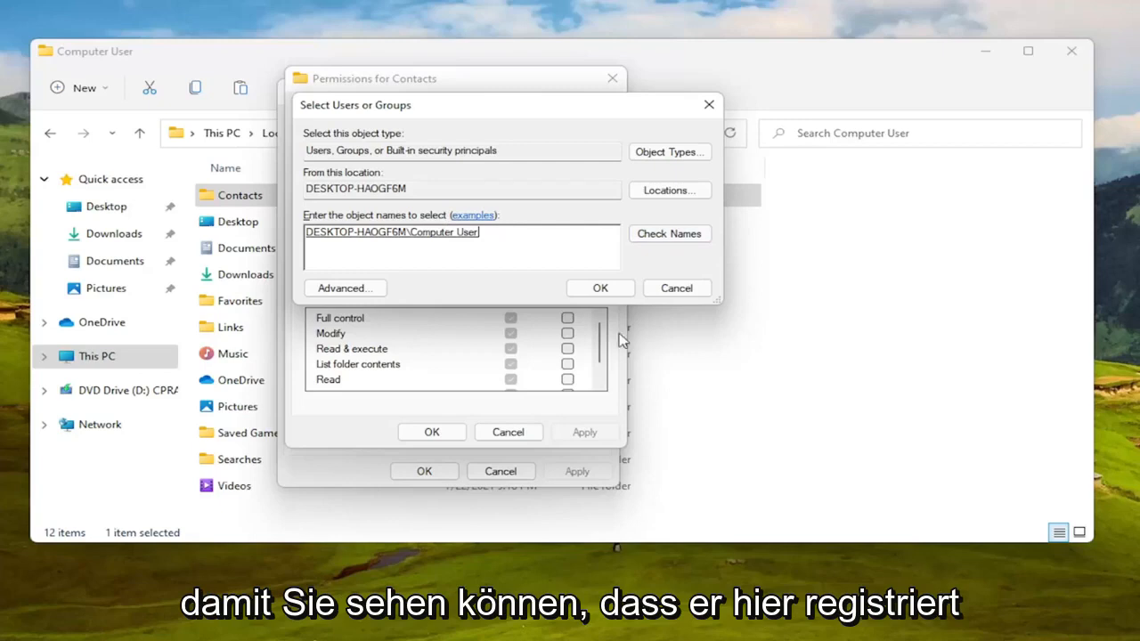
left_click(600, 288)
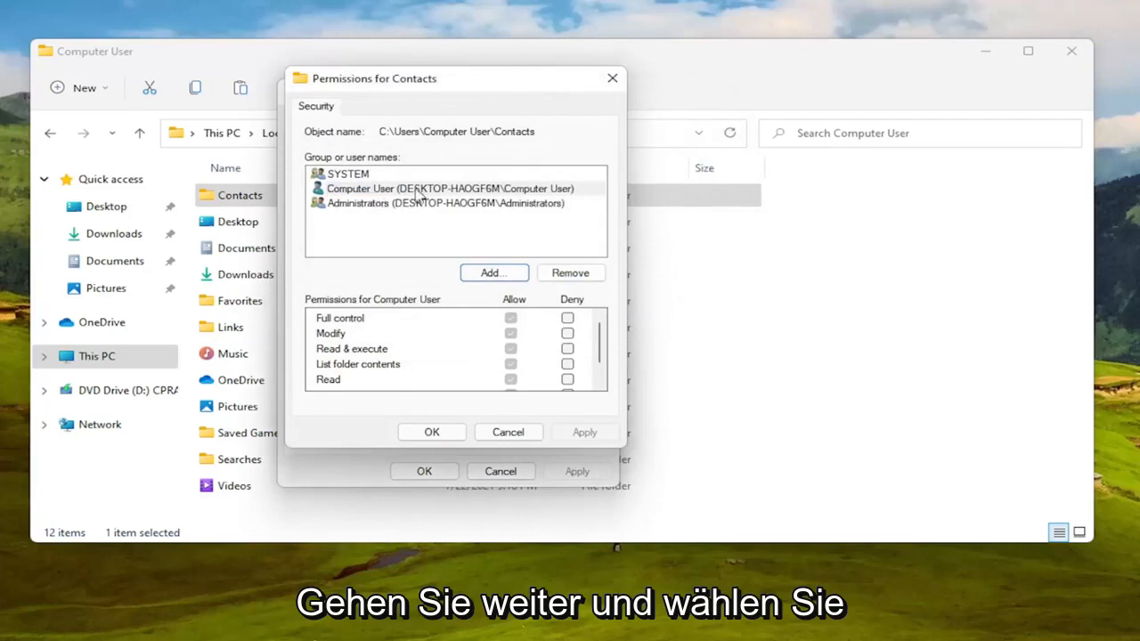
Review Computer User's permissions, then start adding another user or group.
left_click(449, 188)
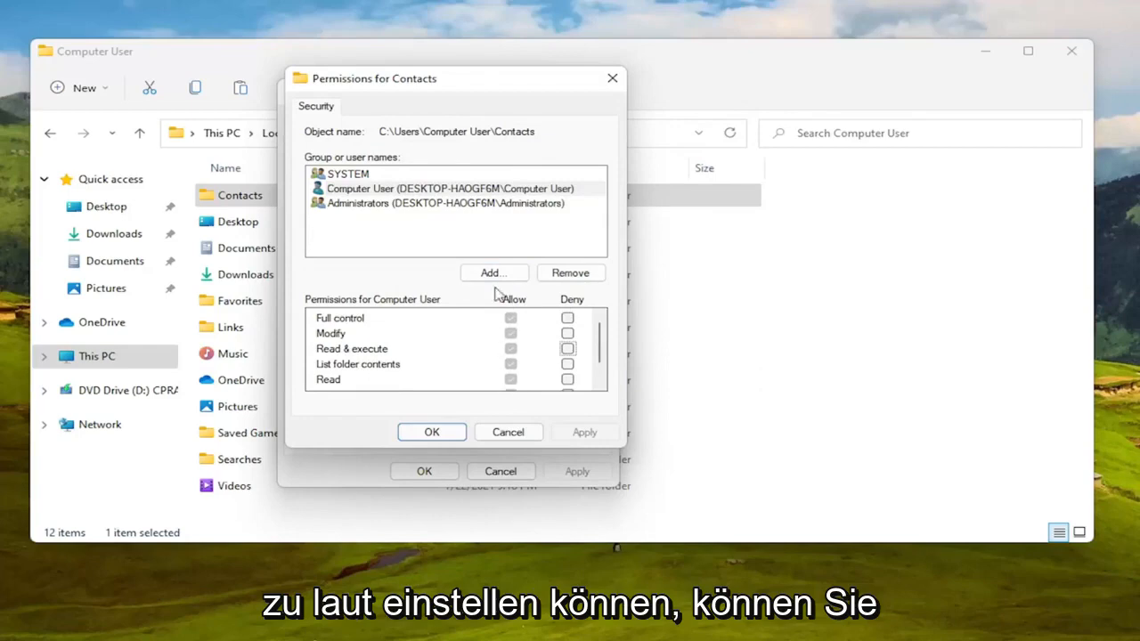
left_click(493, 272)
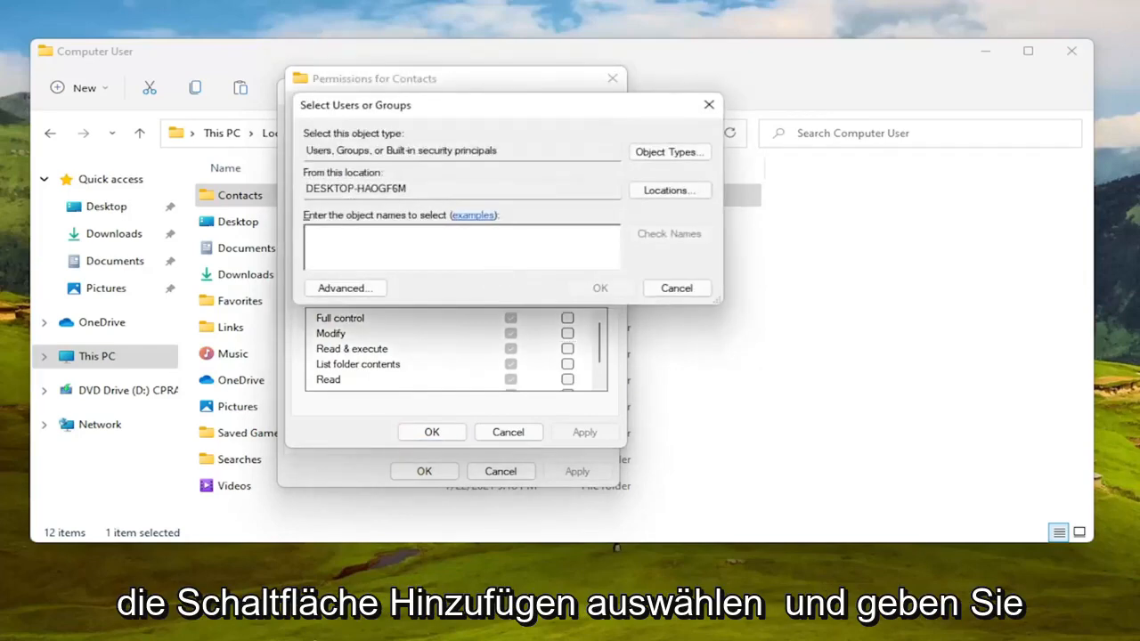
Add 'everyone' with Full control allowed and save the Contacts folder permissions.
type("everyone")
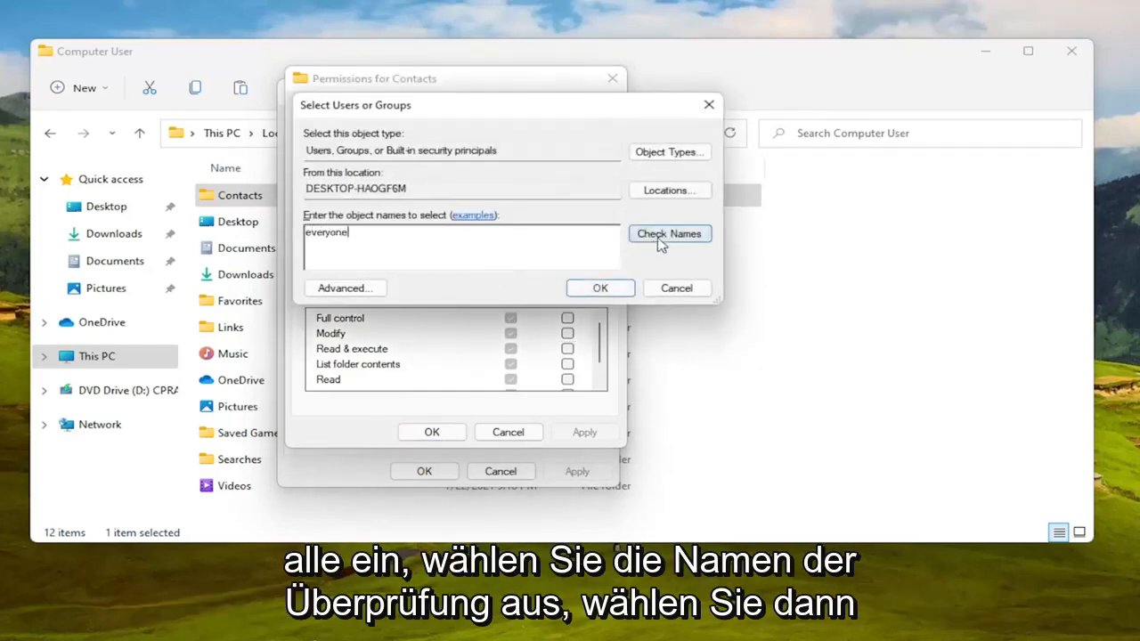
left_click(599, 288)
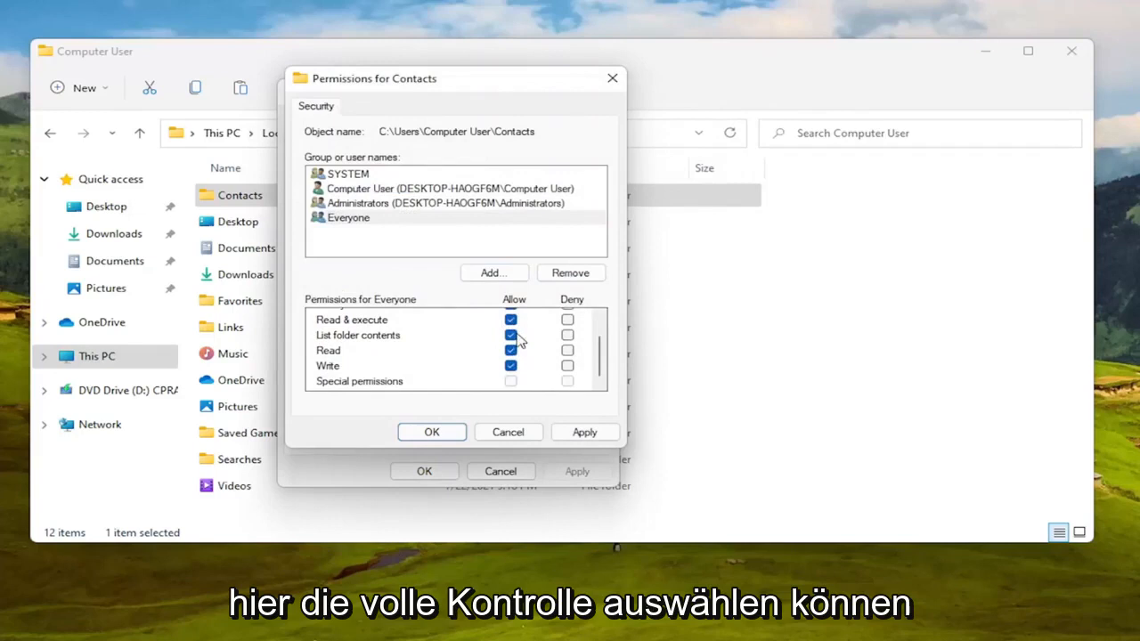
left_click(432, 432)
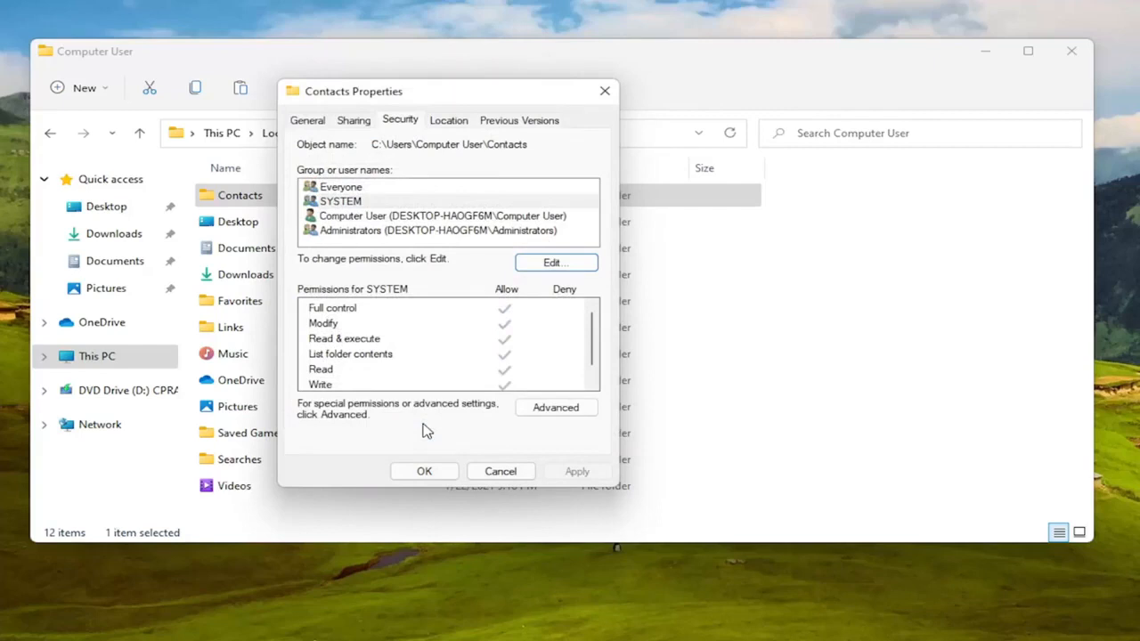
left_click(341, 187)
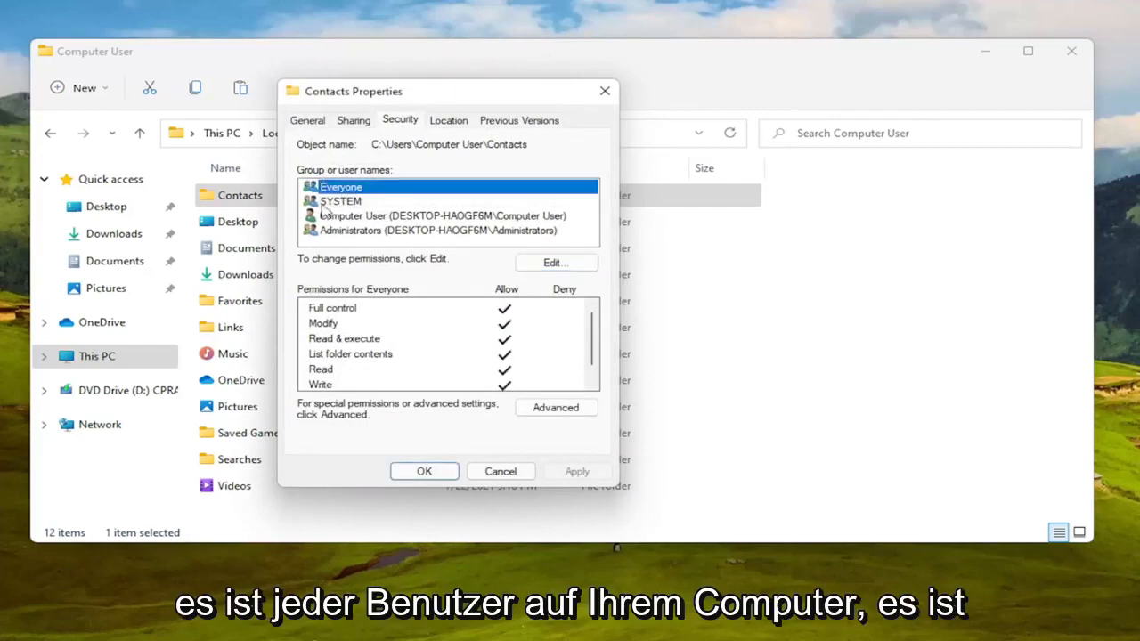
mouse_move(319, 254)
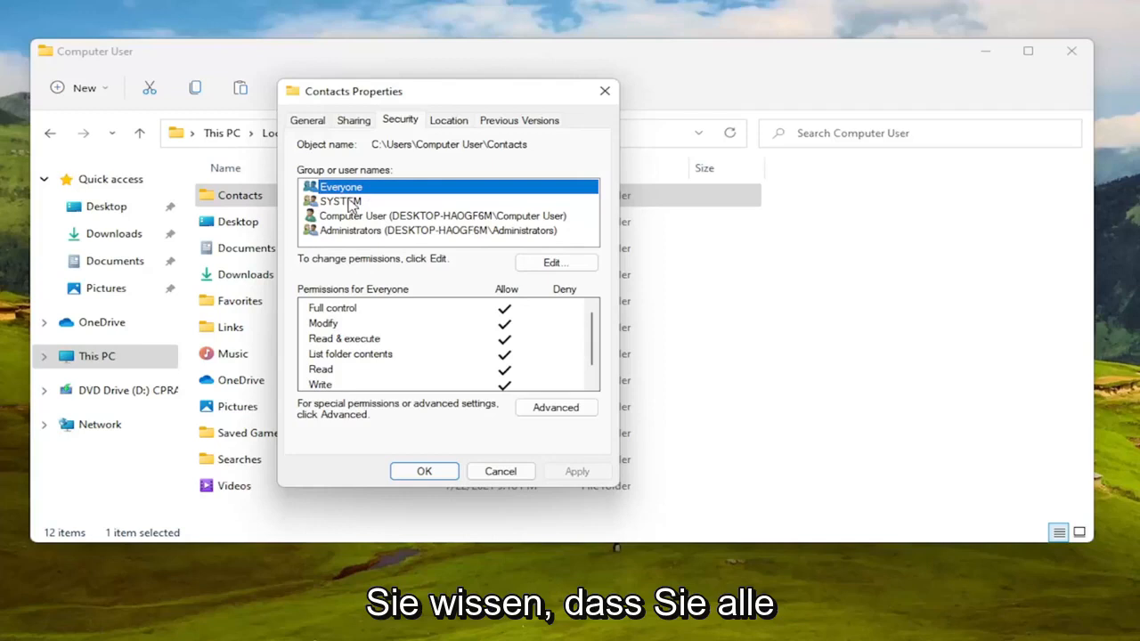
mouse_move(319, 365)
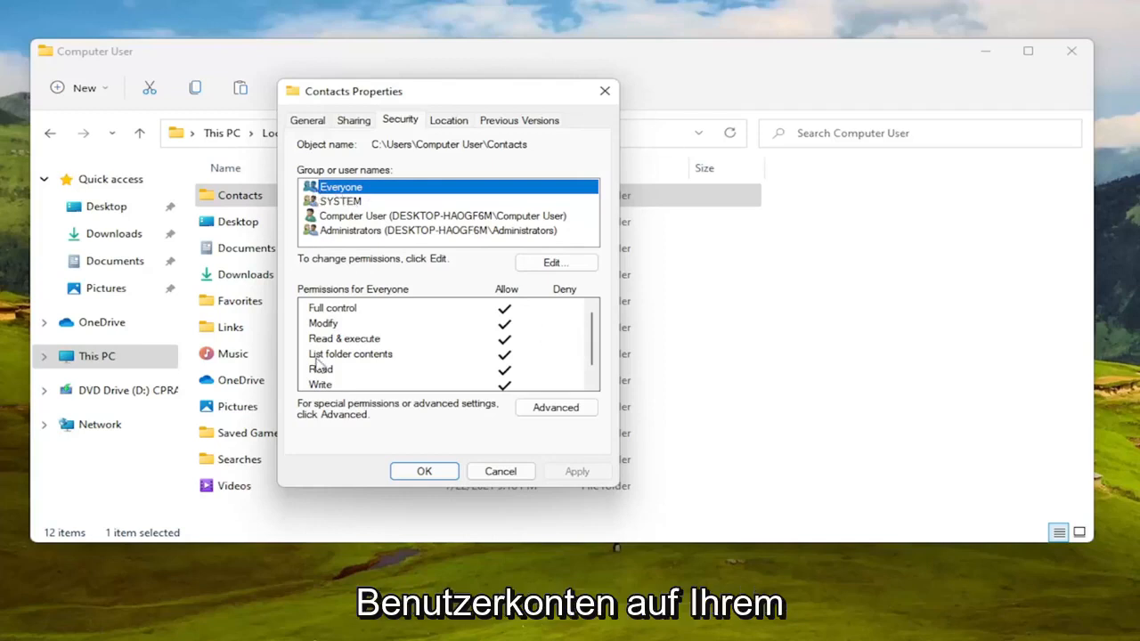
mouse_move(325, 320)
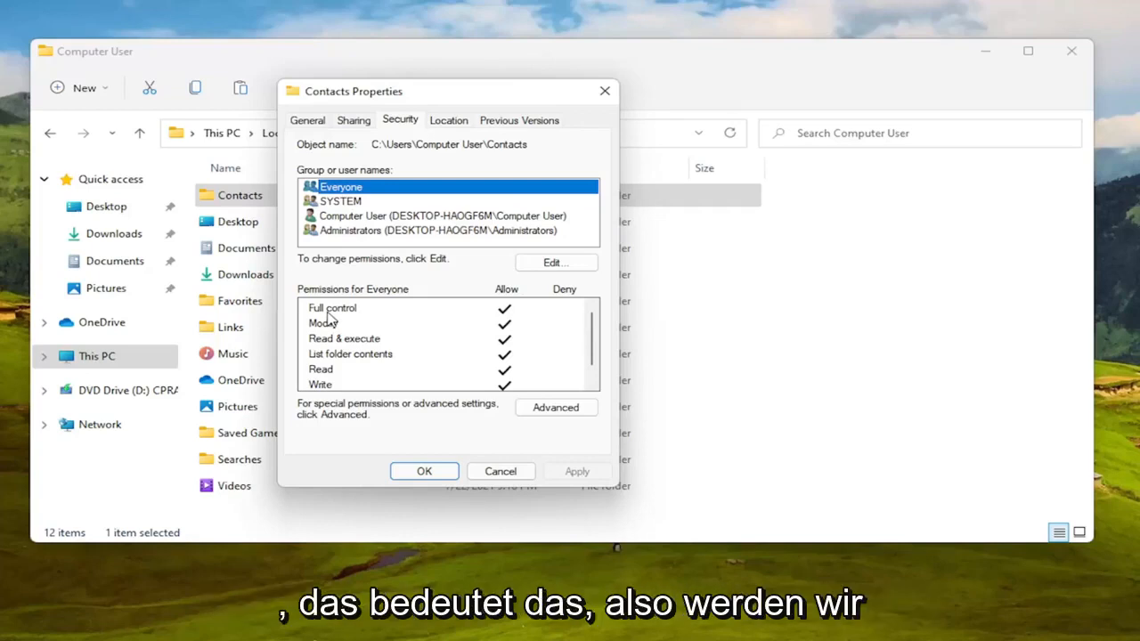
mouse_move(434, 548)
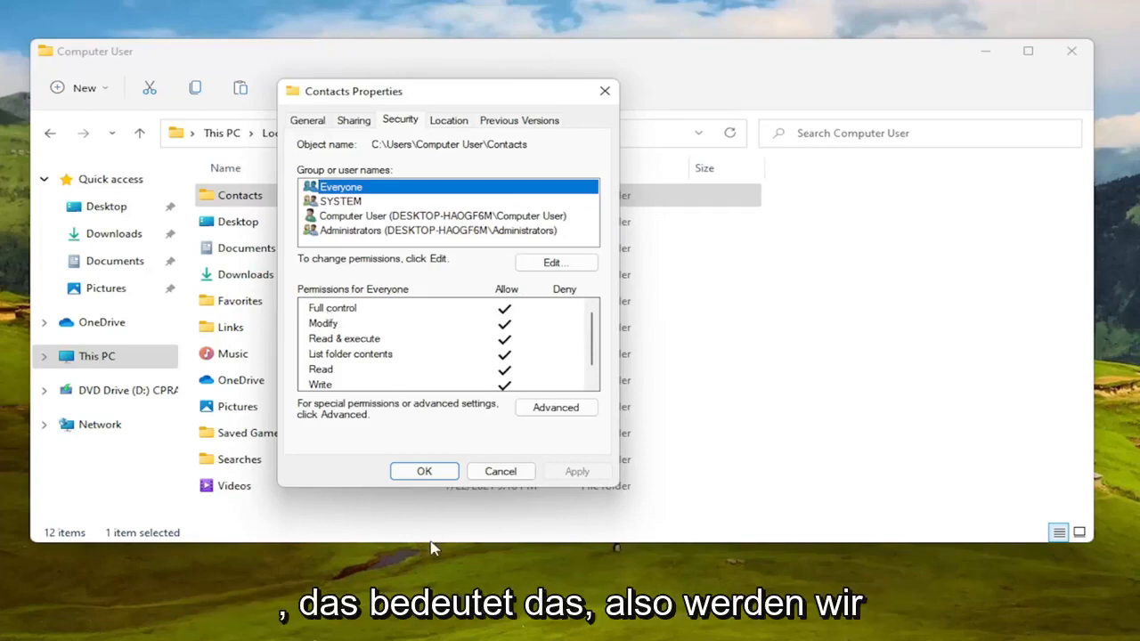
left_click(424, 471)
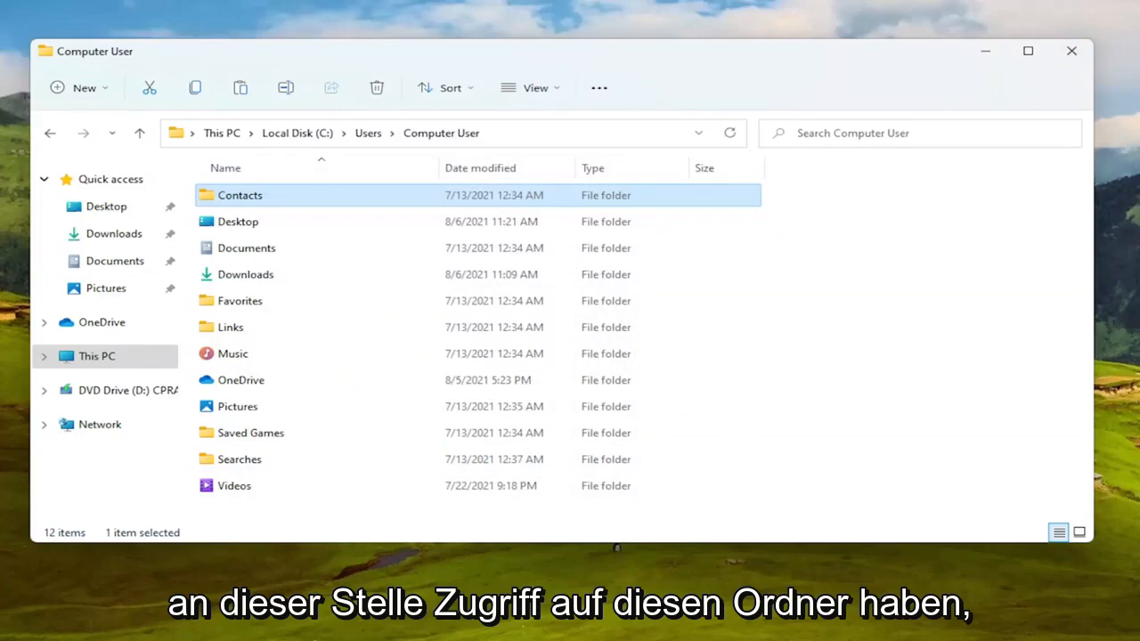
mouse_move(565, 216)
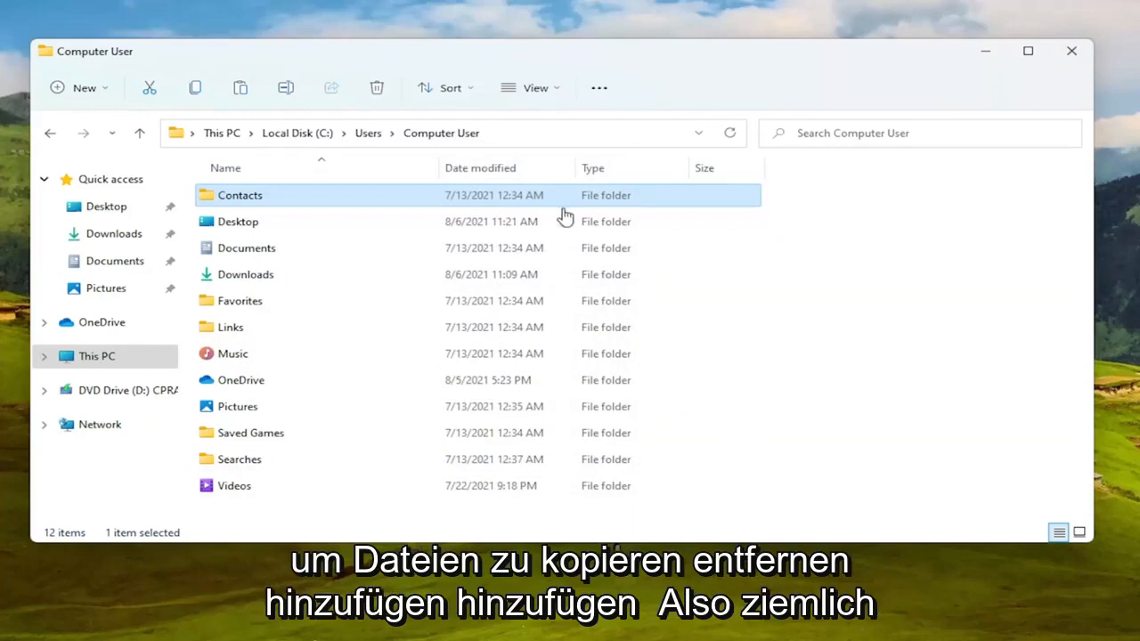